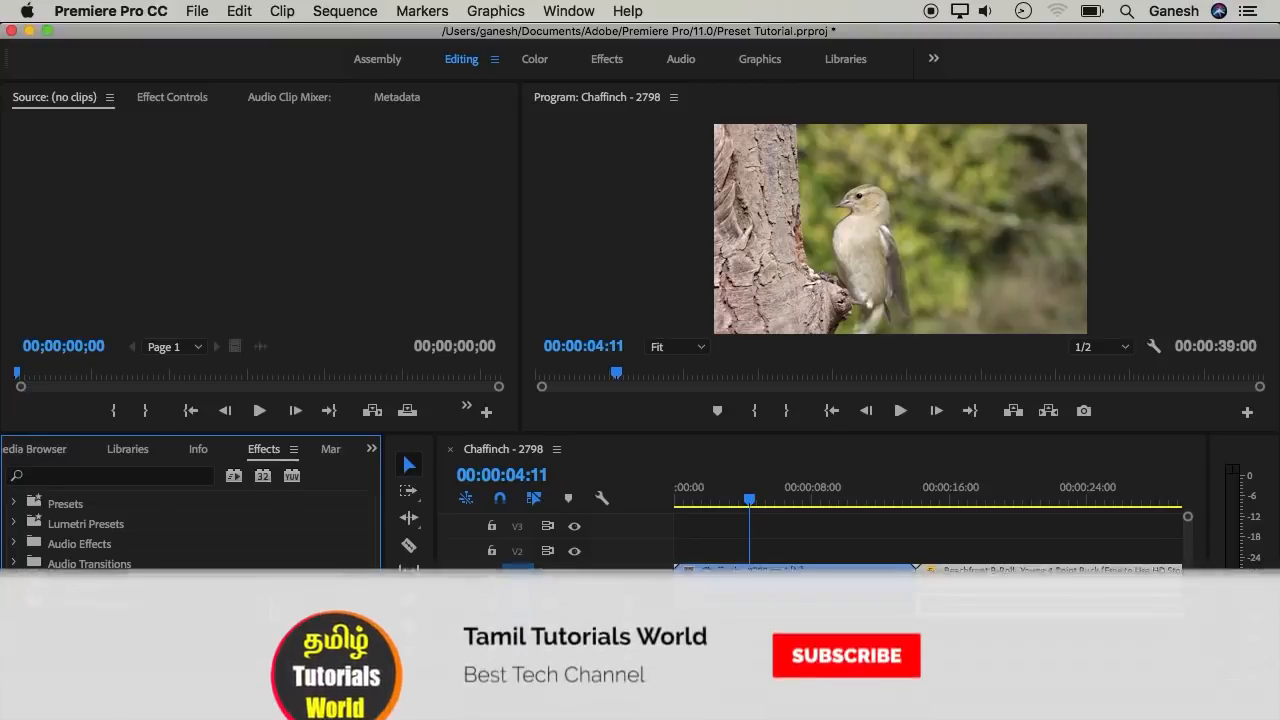
# Expand the built-in Presets group in the Effects panel and bring up its import/export options
pyautogui.click(846, 656)
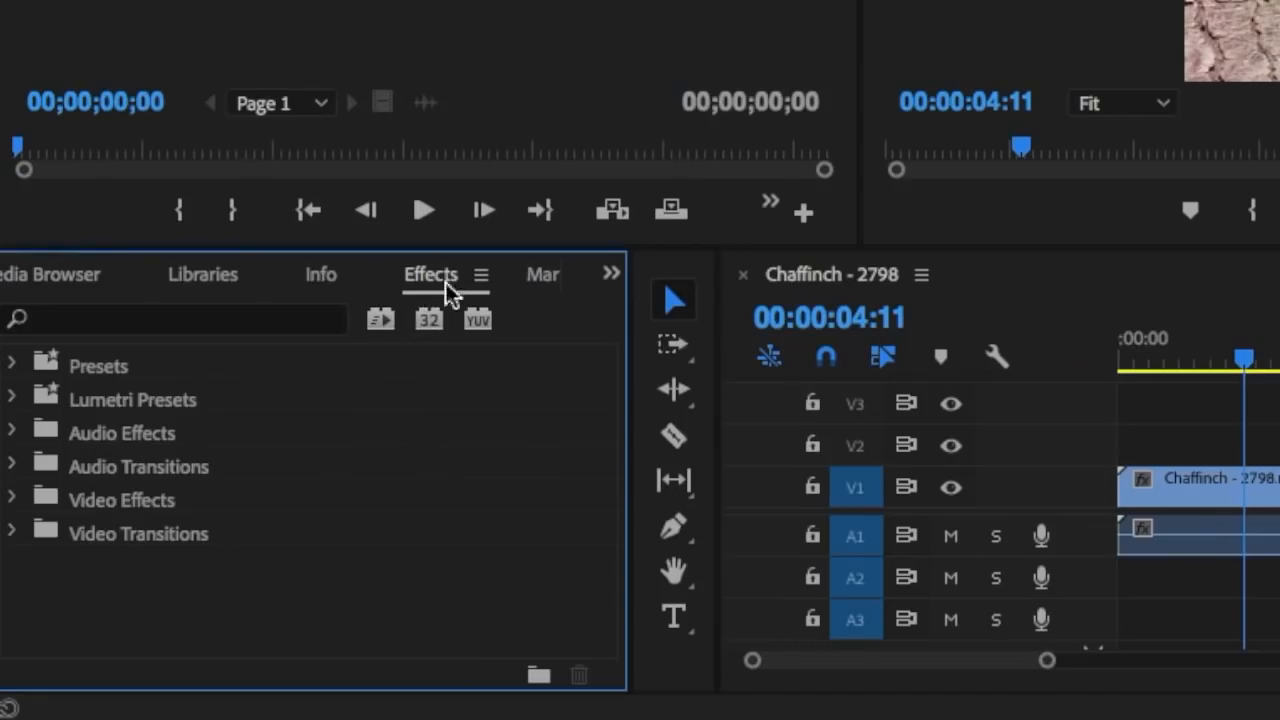
pyautogui.moveTo(152, 468)
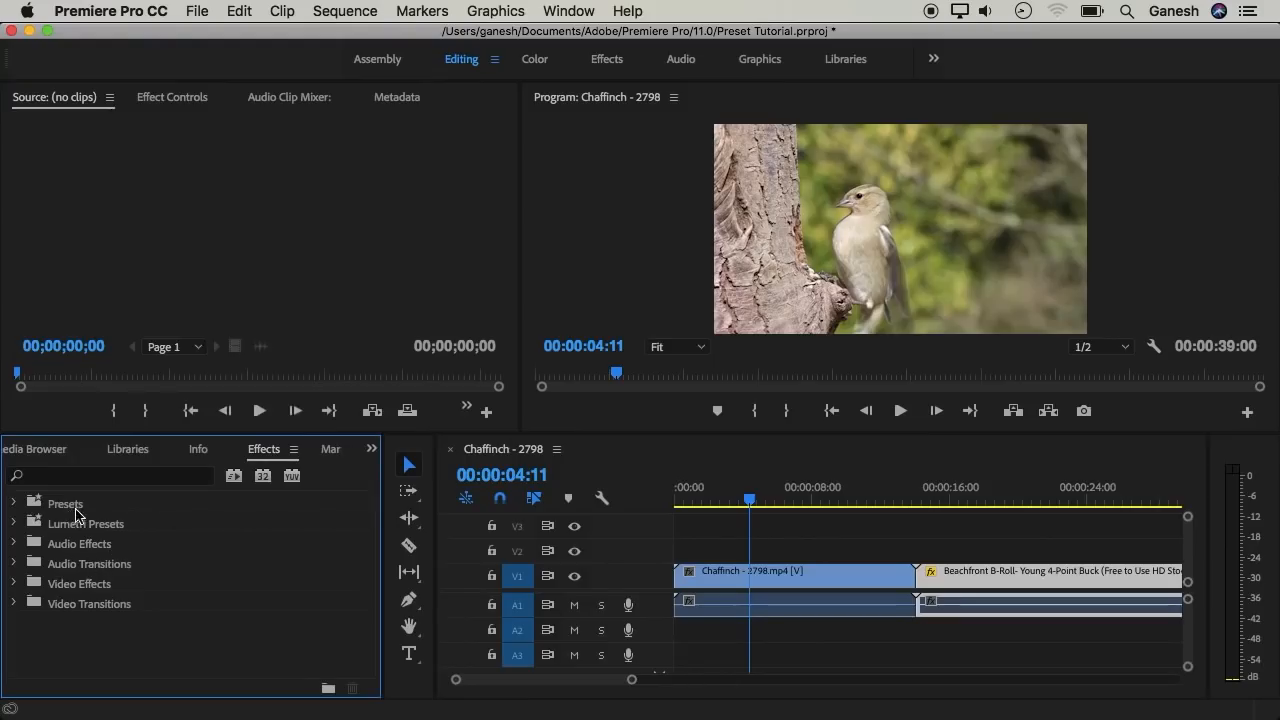
pyautogui.moveTo(88, 516)
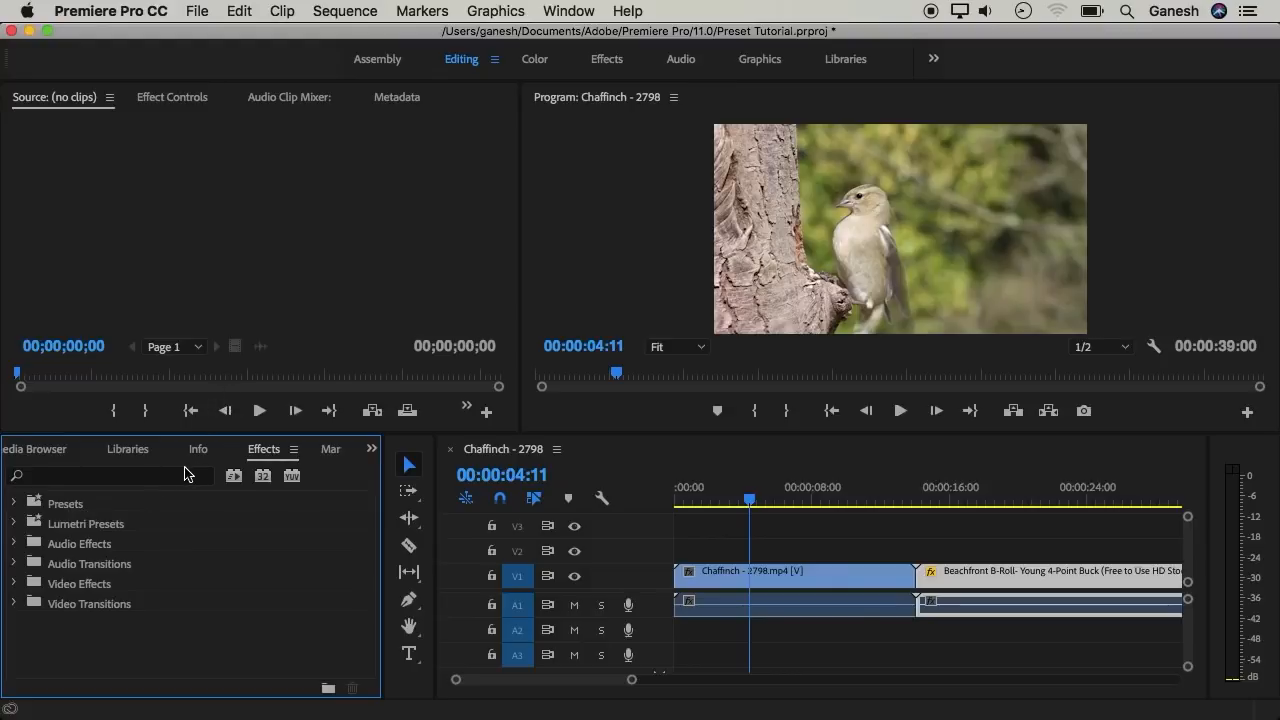
pyautogui.moveTo(280, 404)
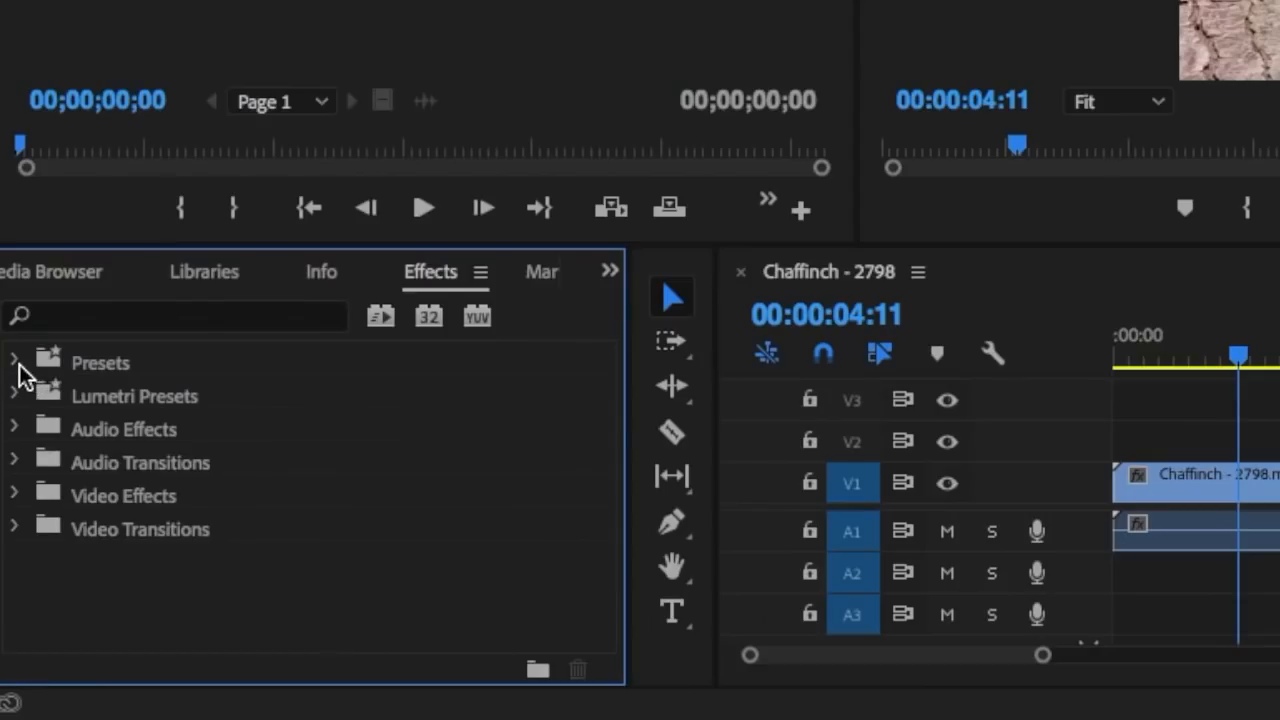
pyautogui.click(16, 362)
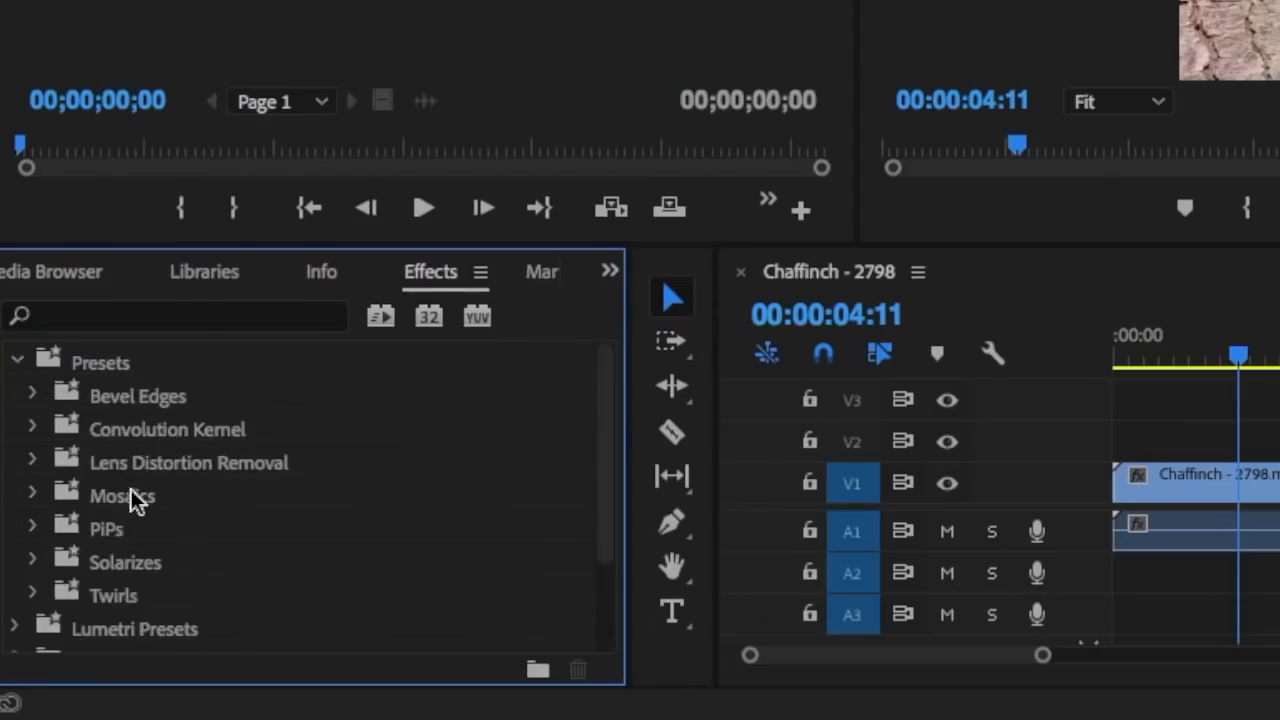
pyautogui.moveTo(118, 430)
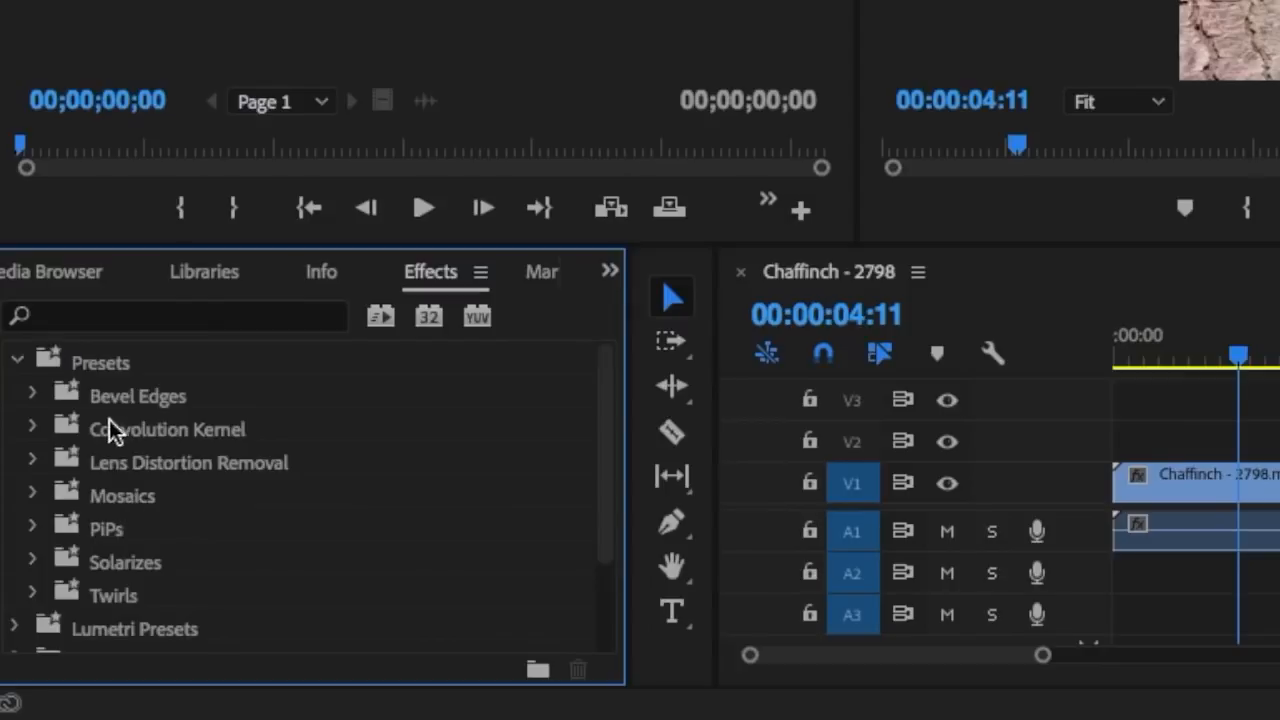
pyautogui.click(32, 396)
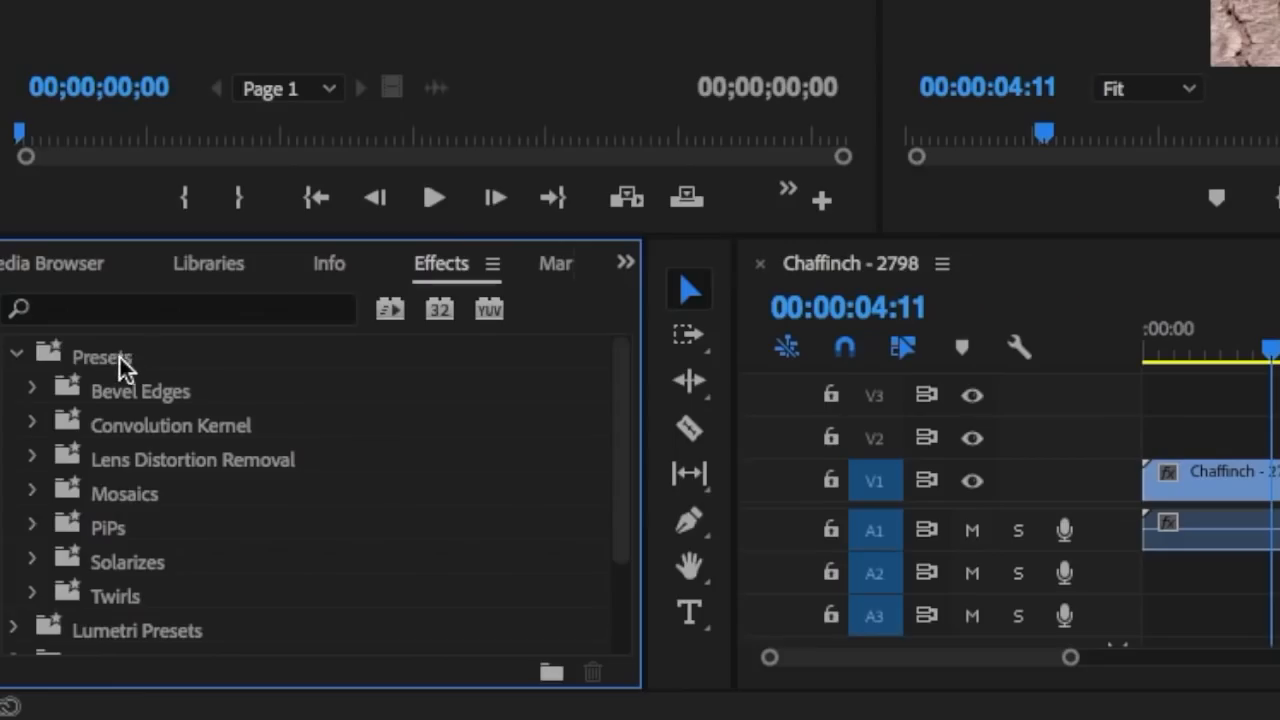
pyautogui.rightClick(104, 356)
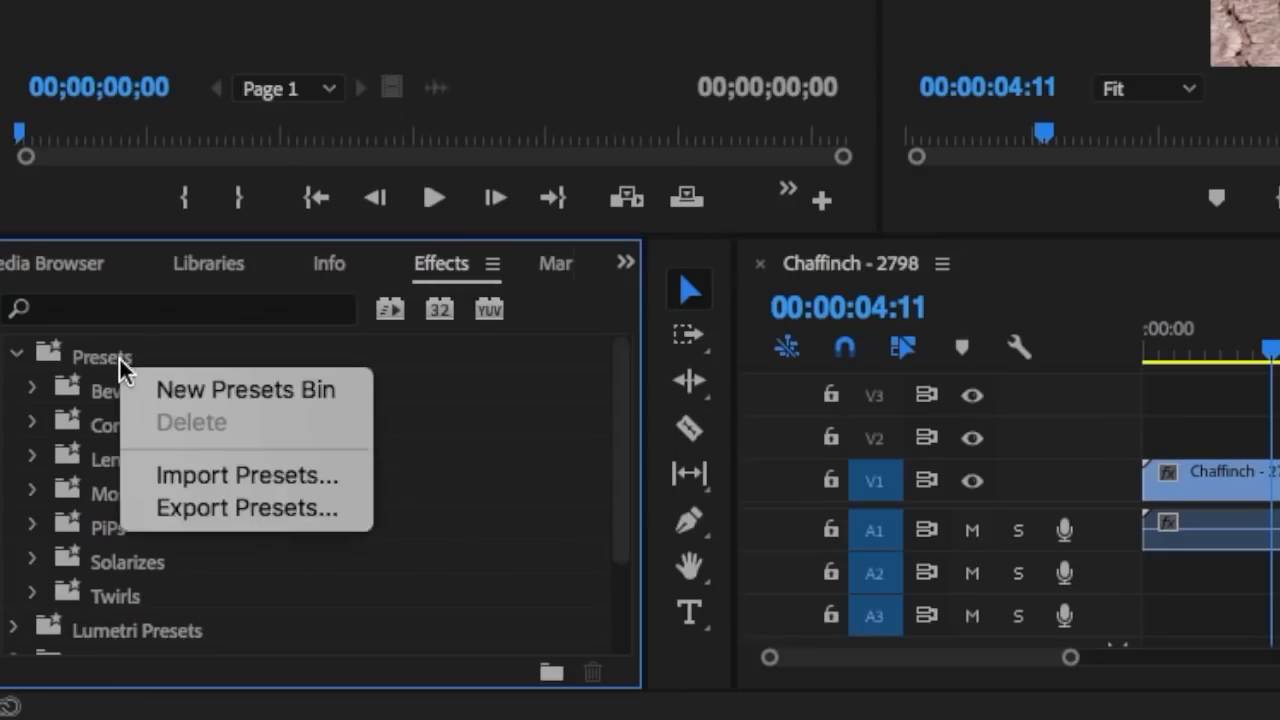
pyautogui.moveTo(216, 404)
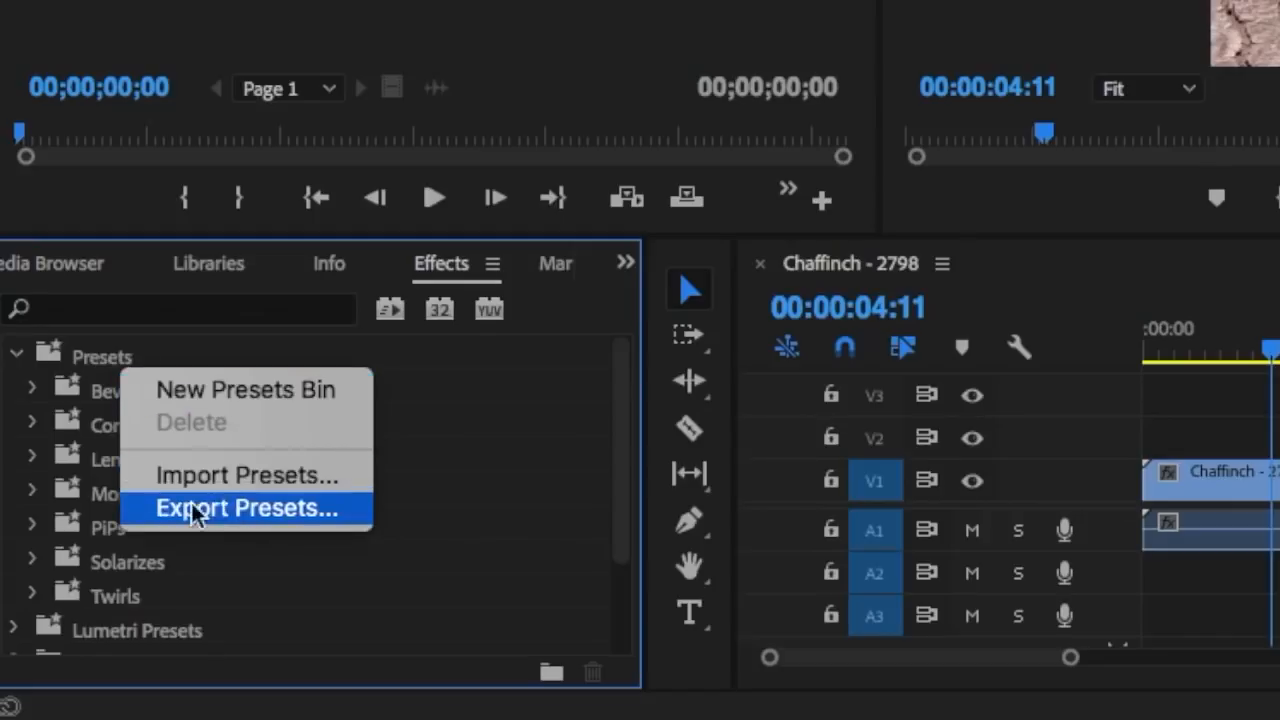
pyautogui.moveTo(220, 476)
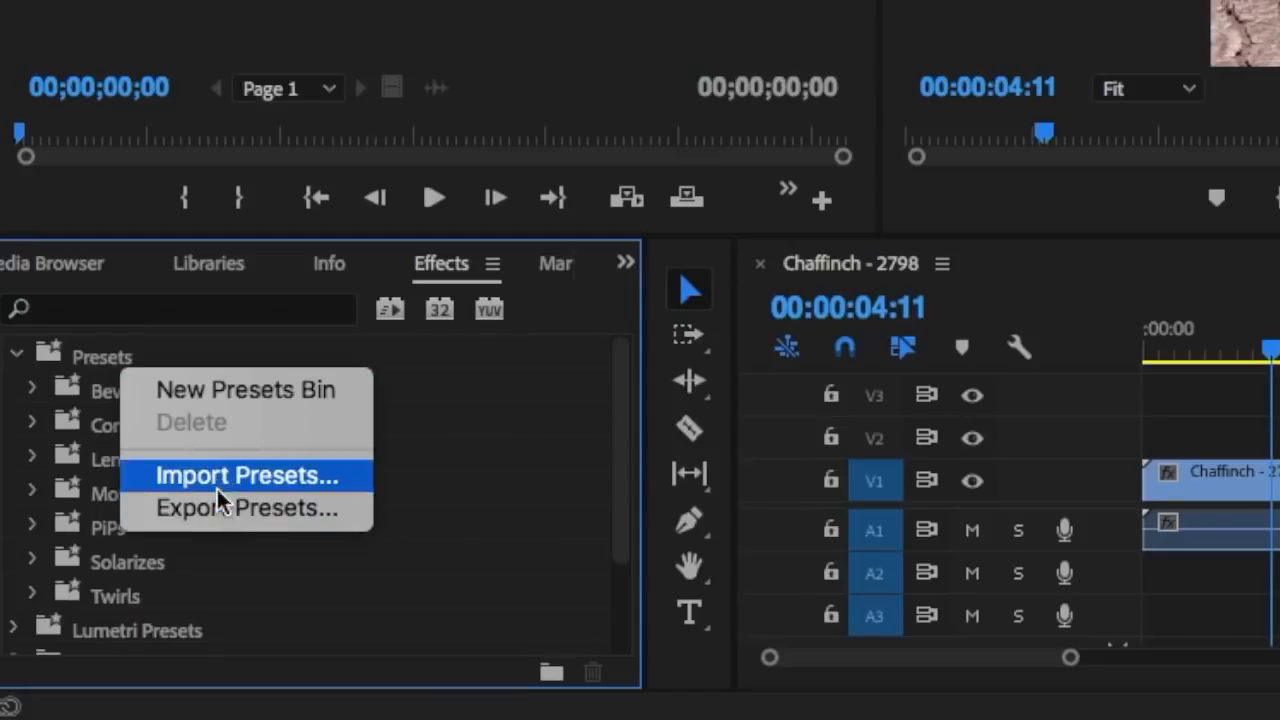
pyautogui.moveTo(244, 508)
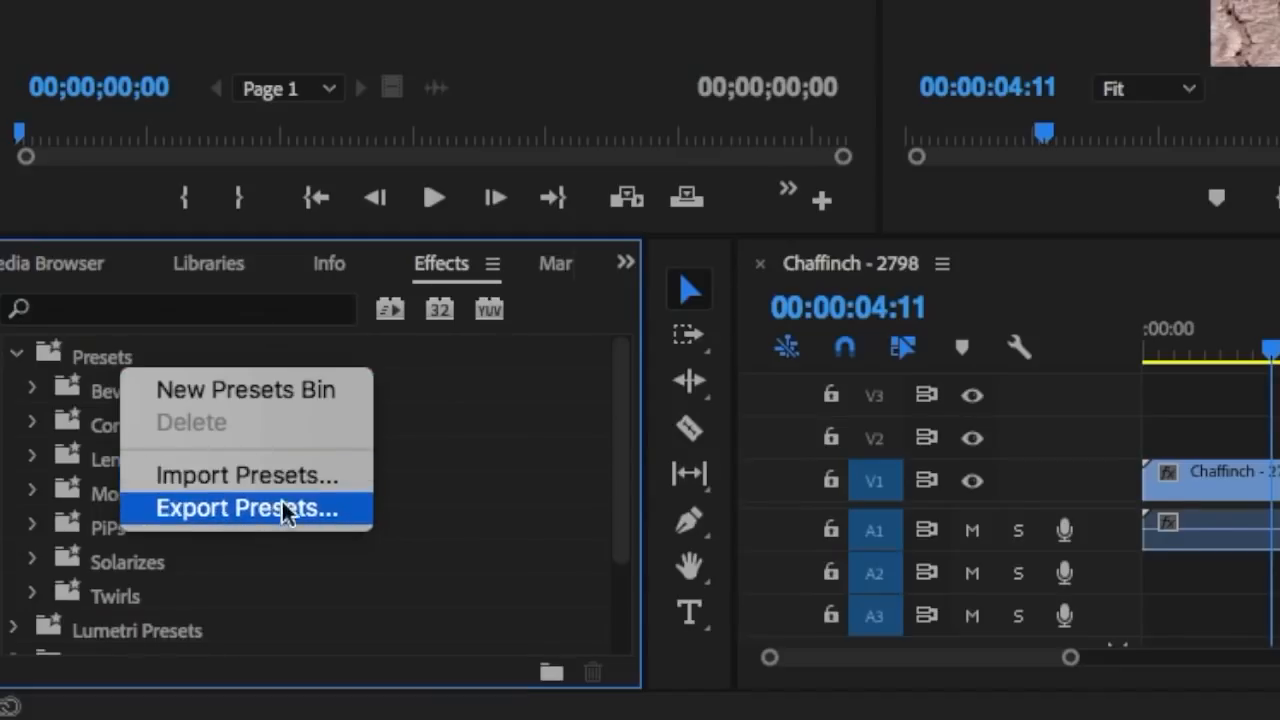
pyautogui.moveTo(232, 504)
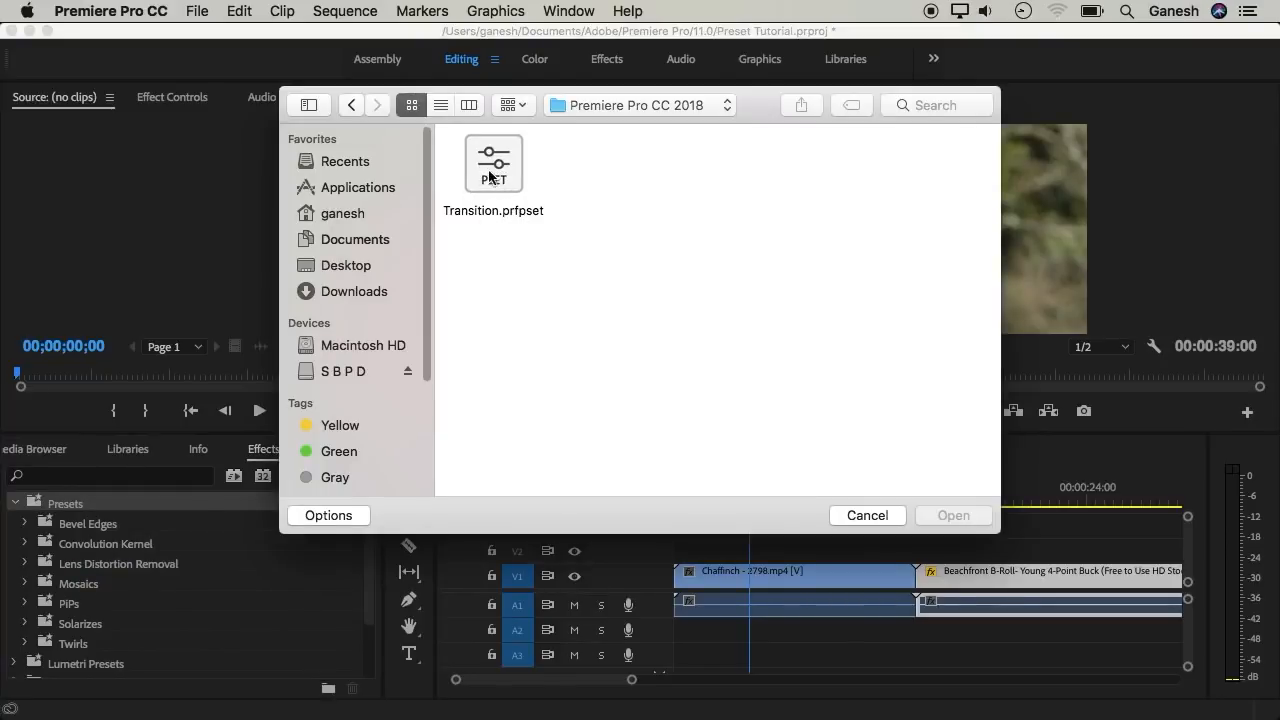
# Import the Transition.prfpset preset file into the Presets group
pyautogui.click(492, 164)
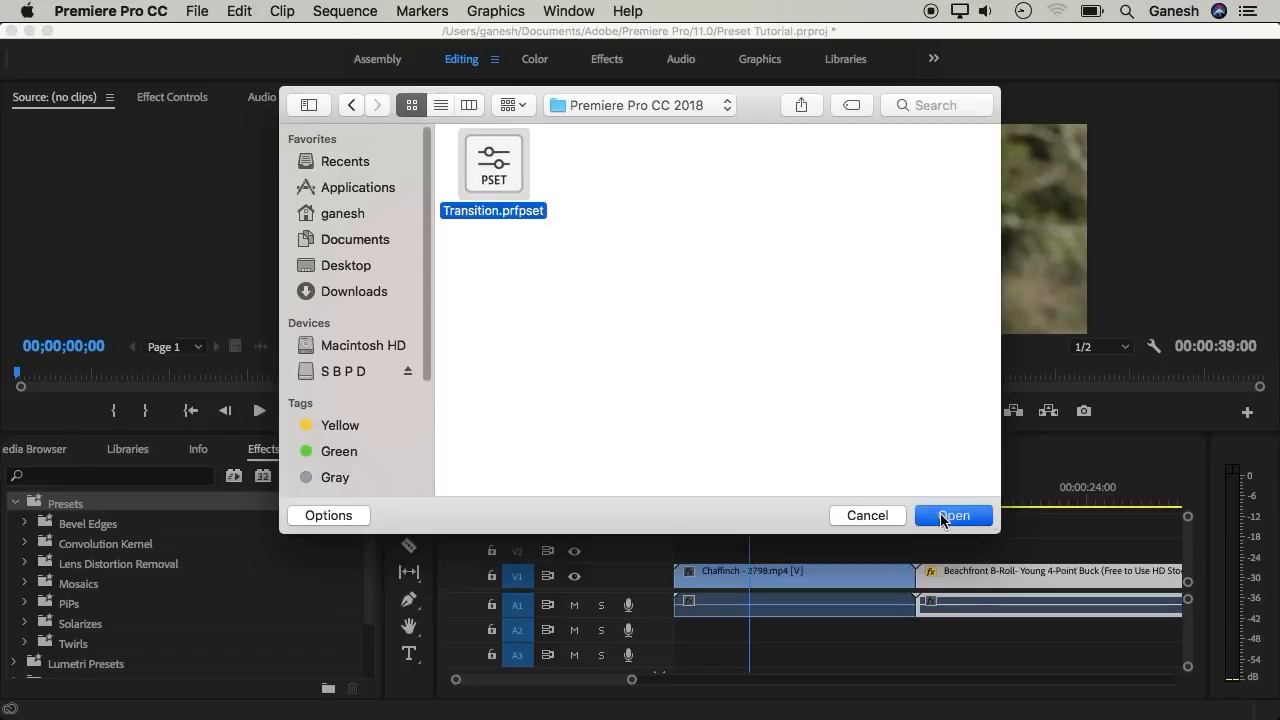
pyautogui.click(952, 516)
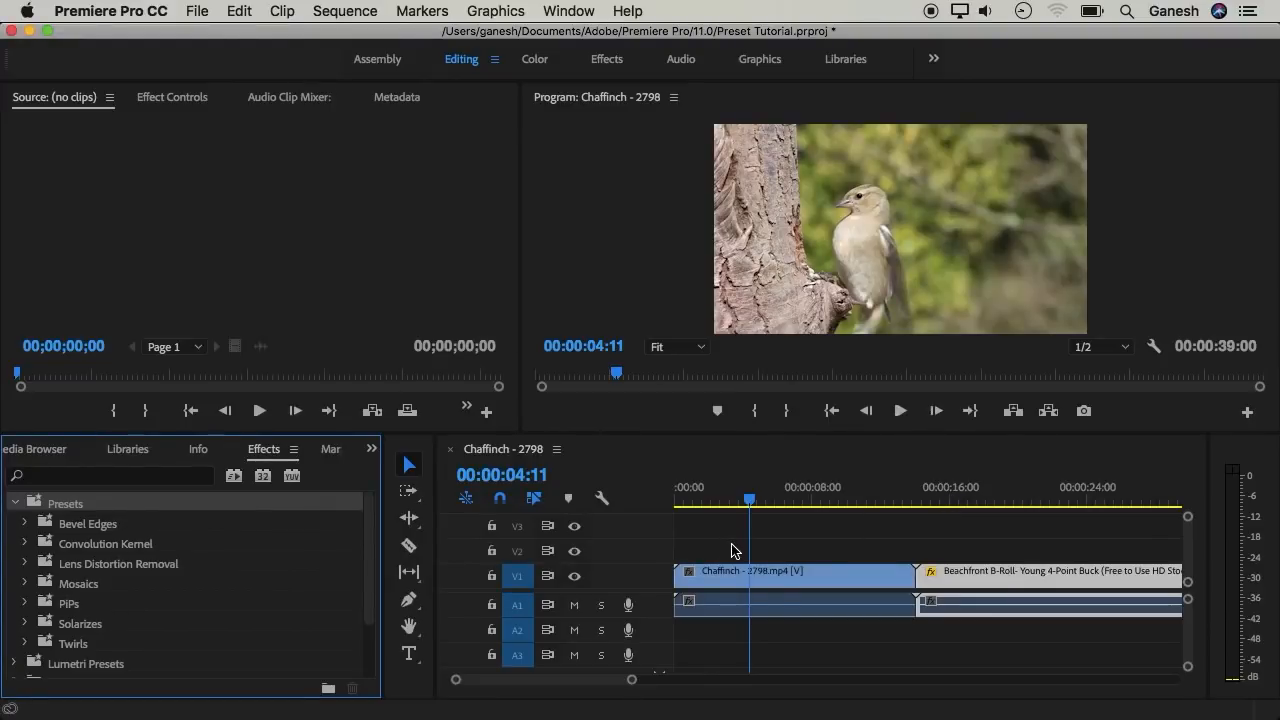
# Expand the imported Infinity bin to reveal Block Distortion, Cartoon, Circle Wipe and others, and move the playhead later
pyautogui.scroll(-3)
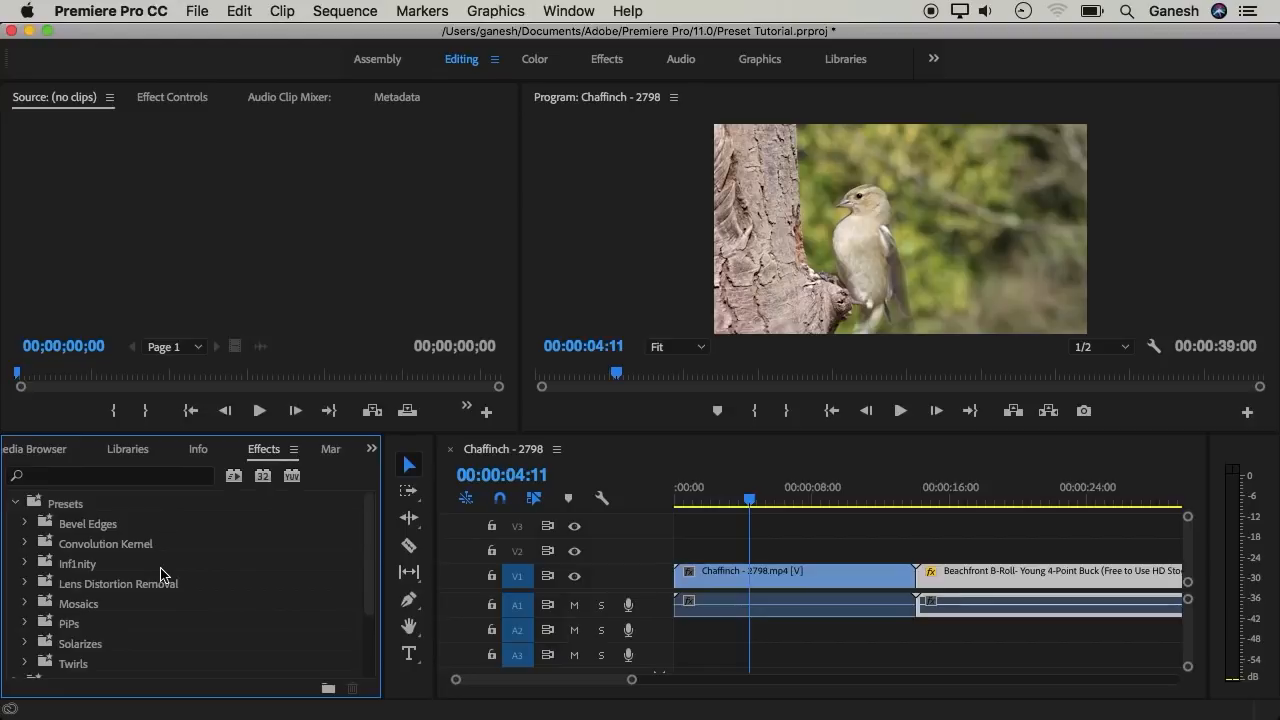
pyautogui.click(24, 564)
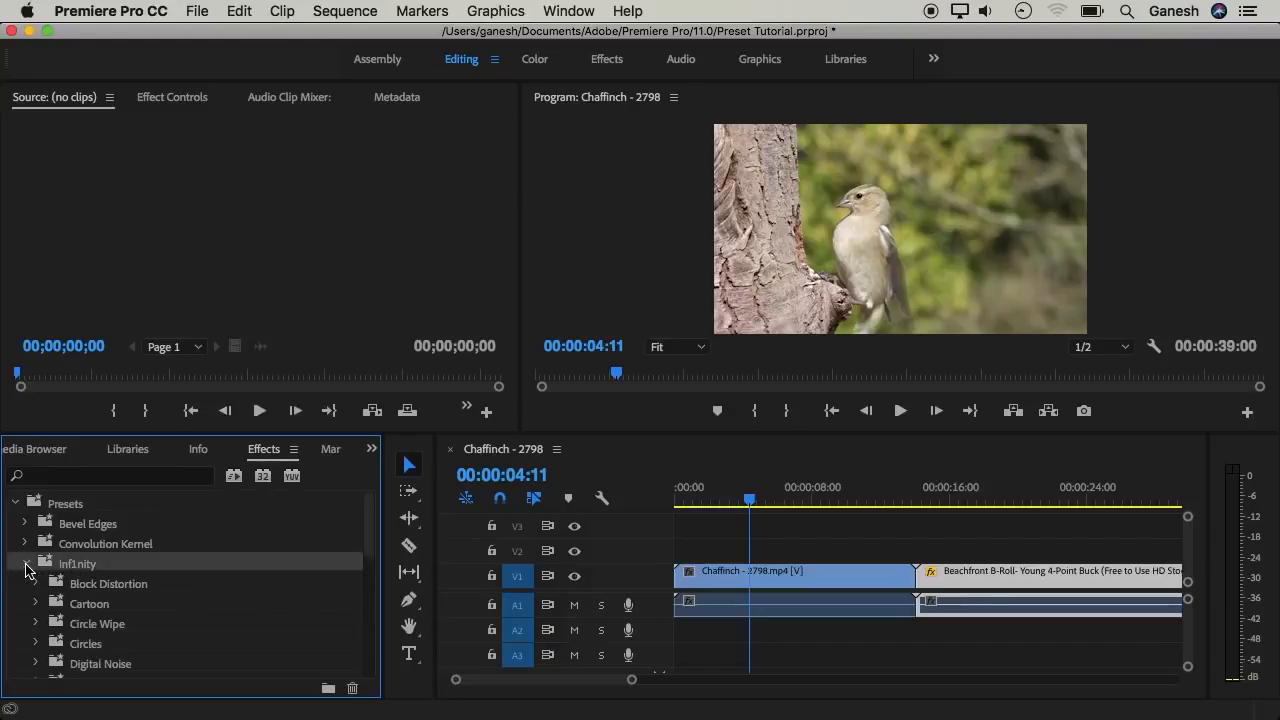
pyautogui.click(24, 564)
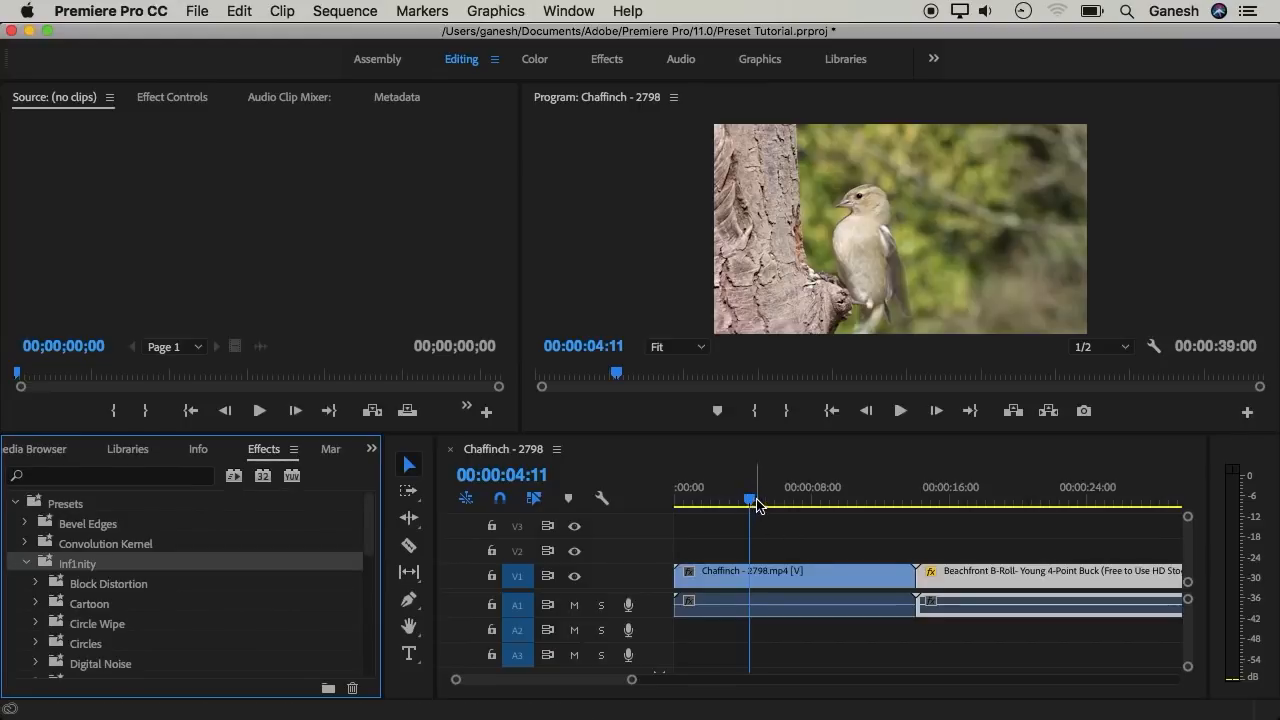
pyautogui.click(894, 500)
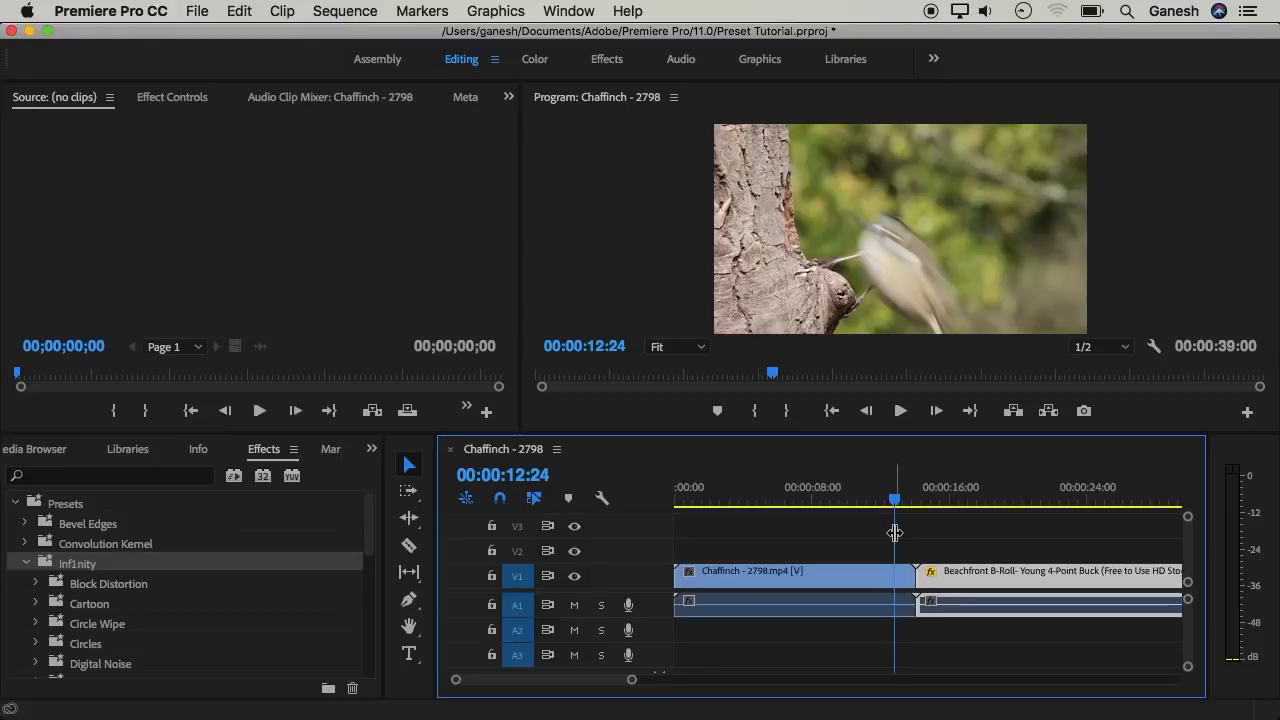
pyautogui.moveTo(856, 598)
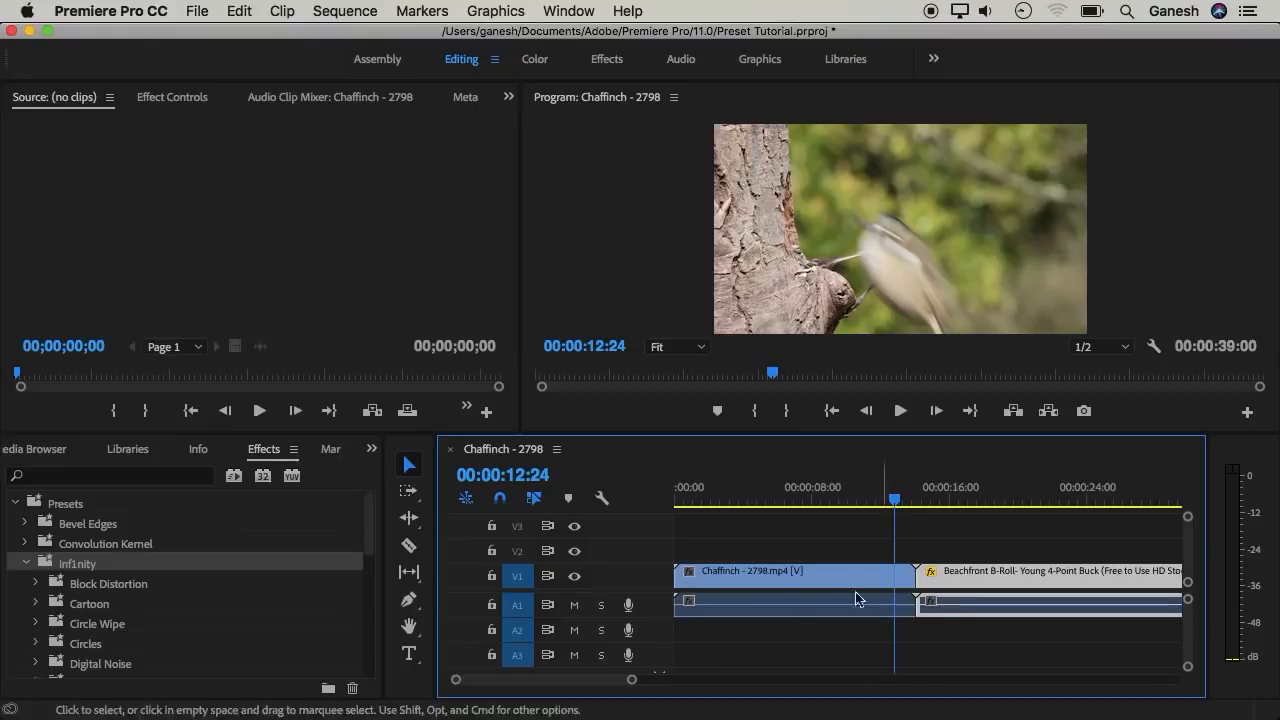
# Scroll the Infinity presets to reveal Glass, Glow, Hexs, Line, Linear Wipe and Move
pyautogui.scroll(-3)
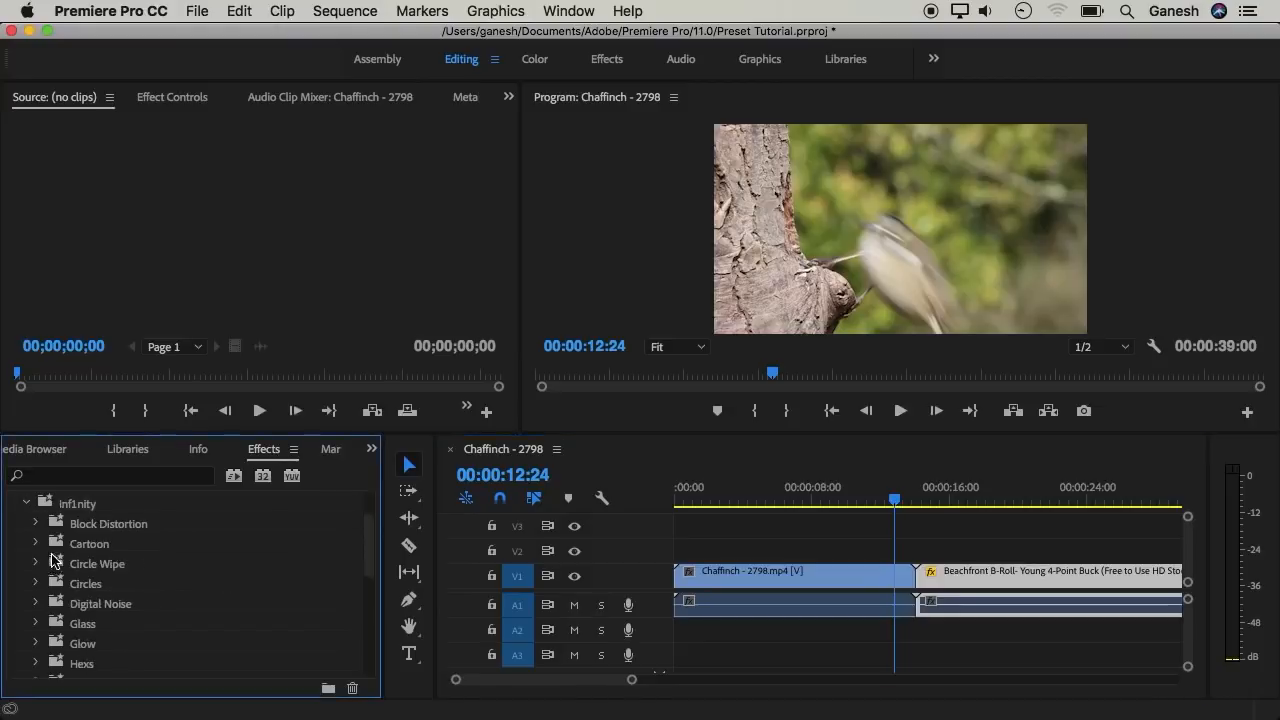
pyautogui.moveTo(84, 578)
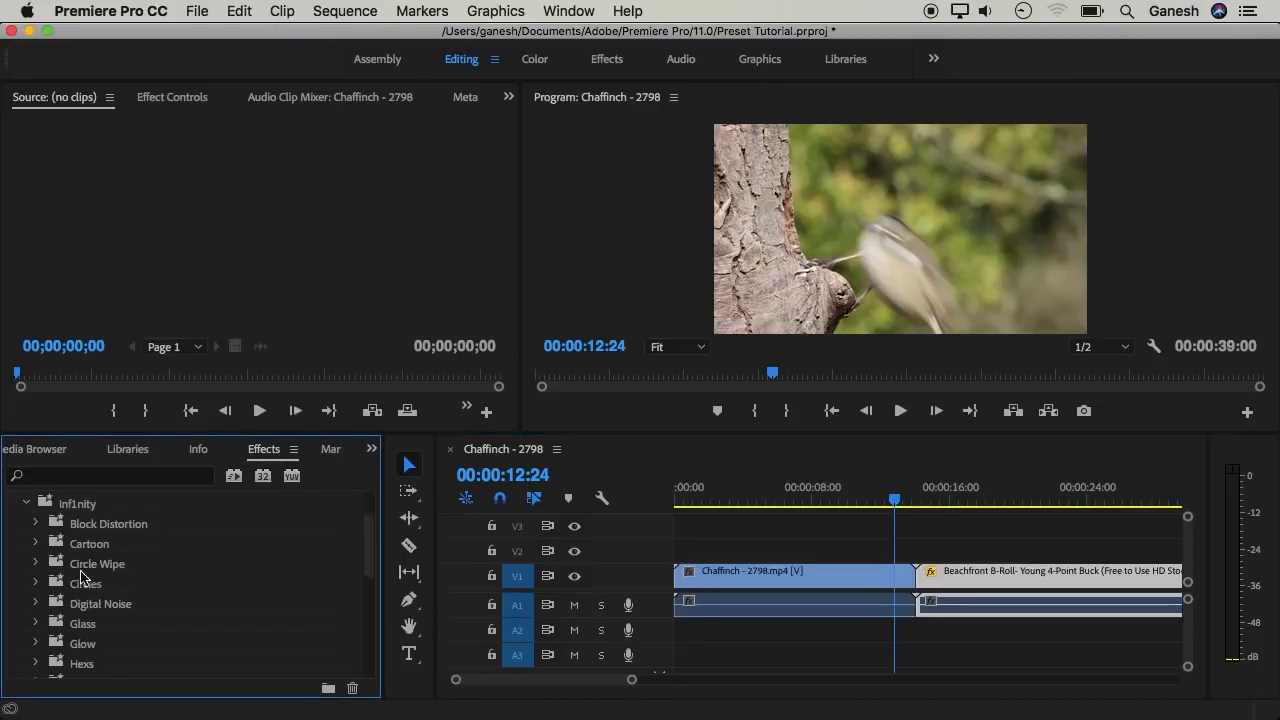
pyautogui.moveTo(76, 584)
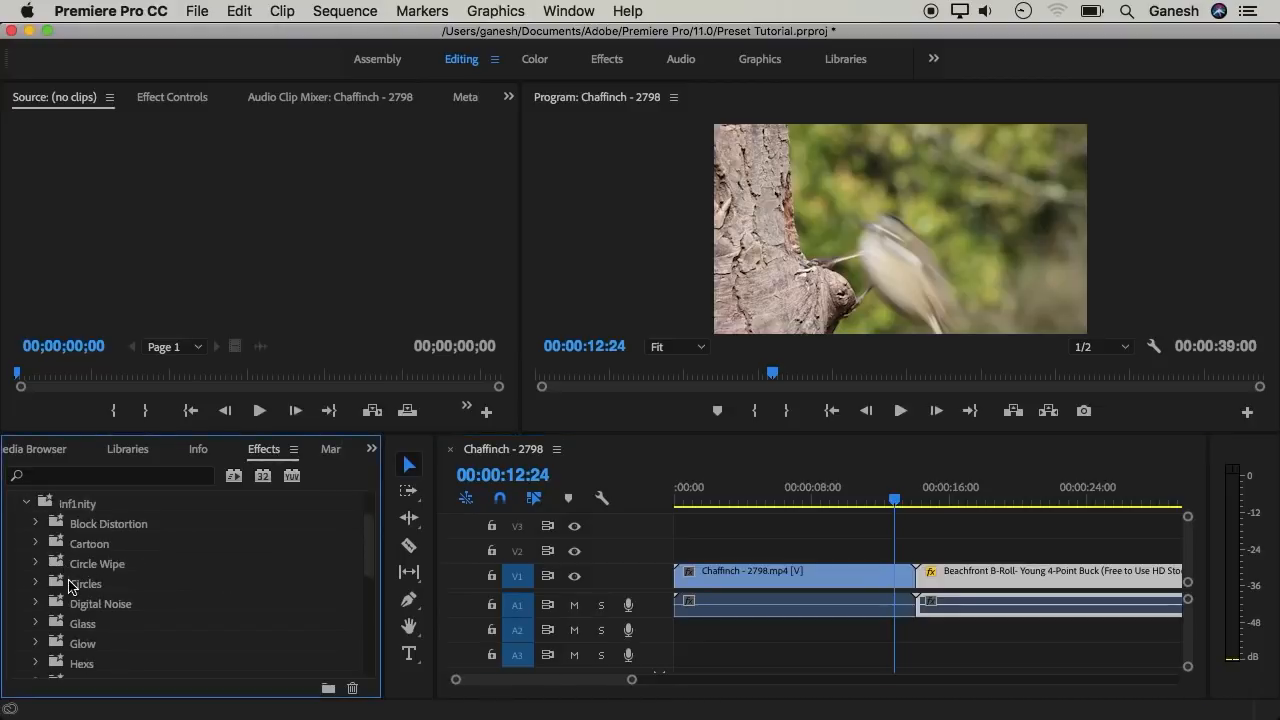
pyautogui.scroll(-3)
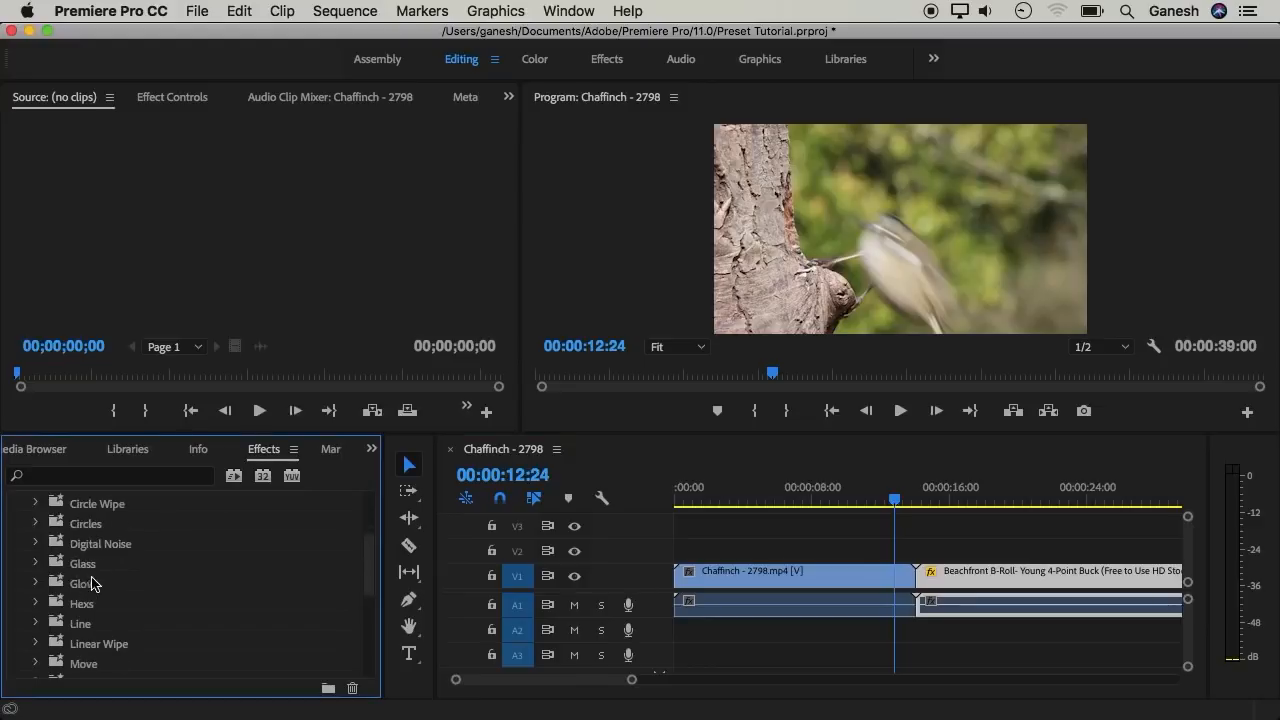
pyautogui.moveTo(276, 568)
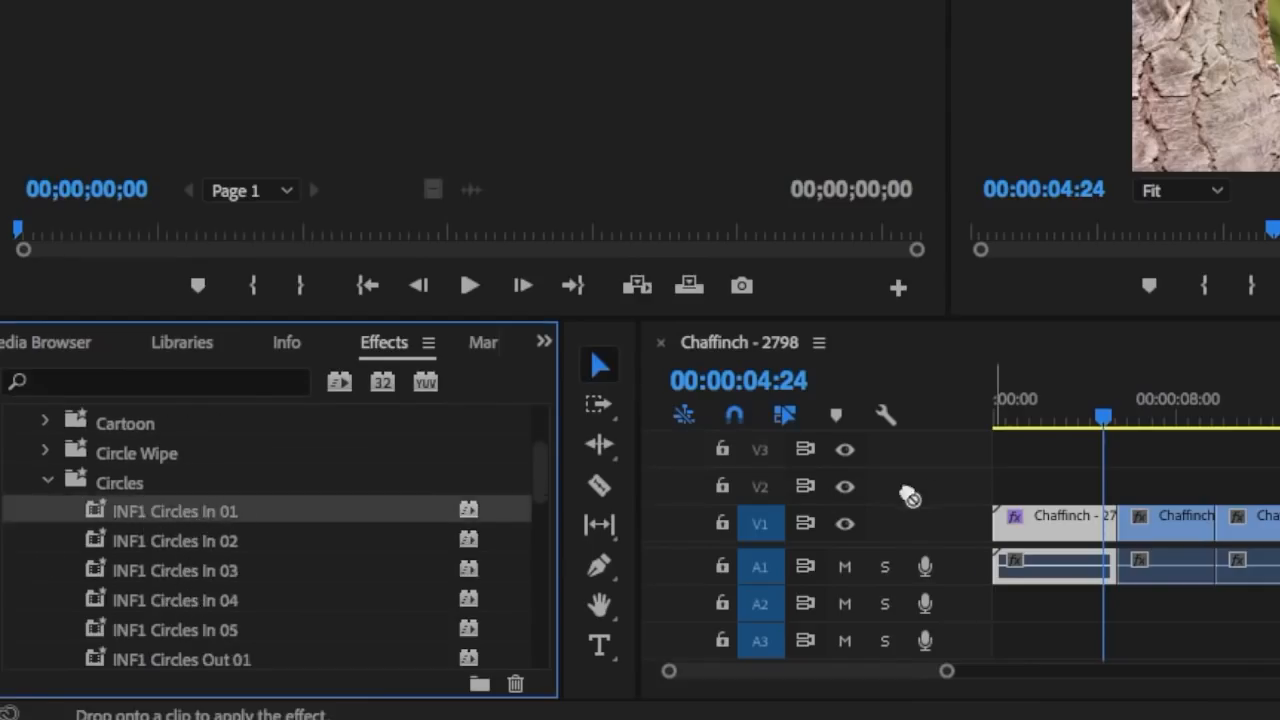
pyautogui.moveTo(1136, 456)
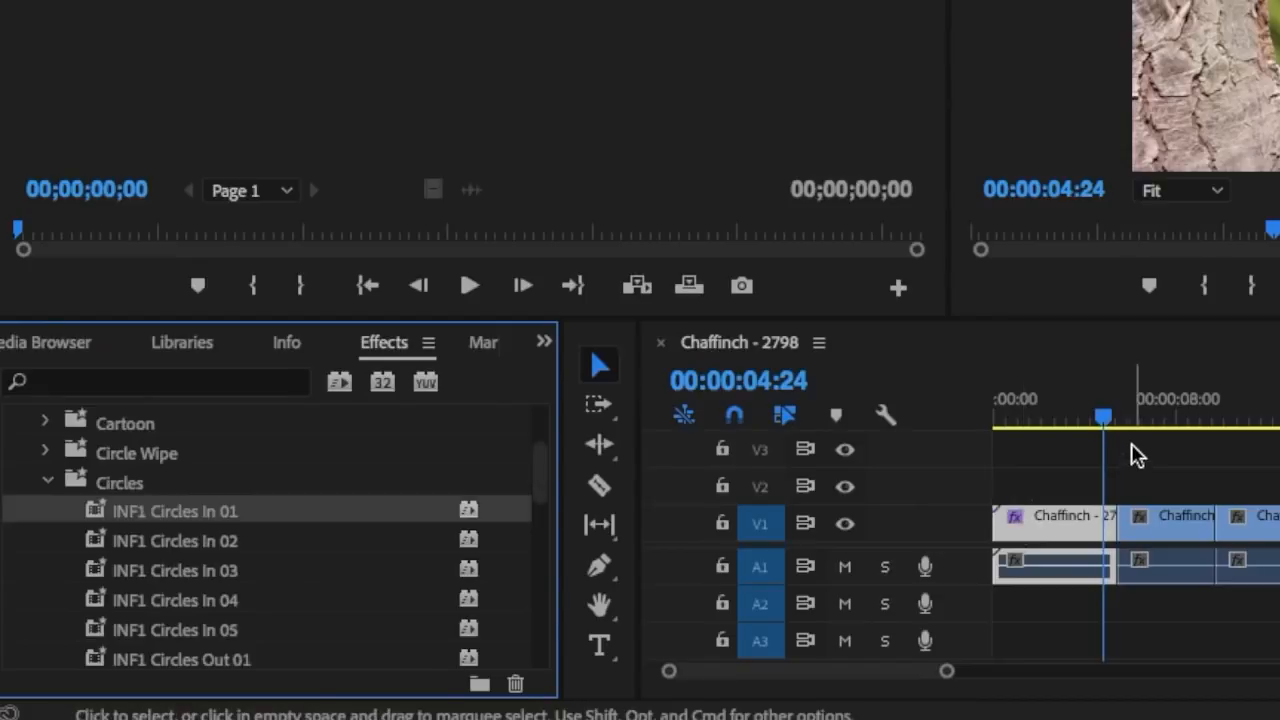